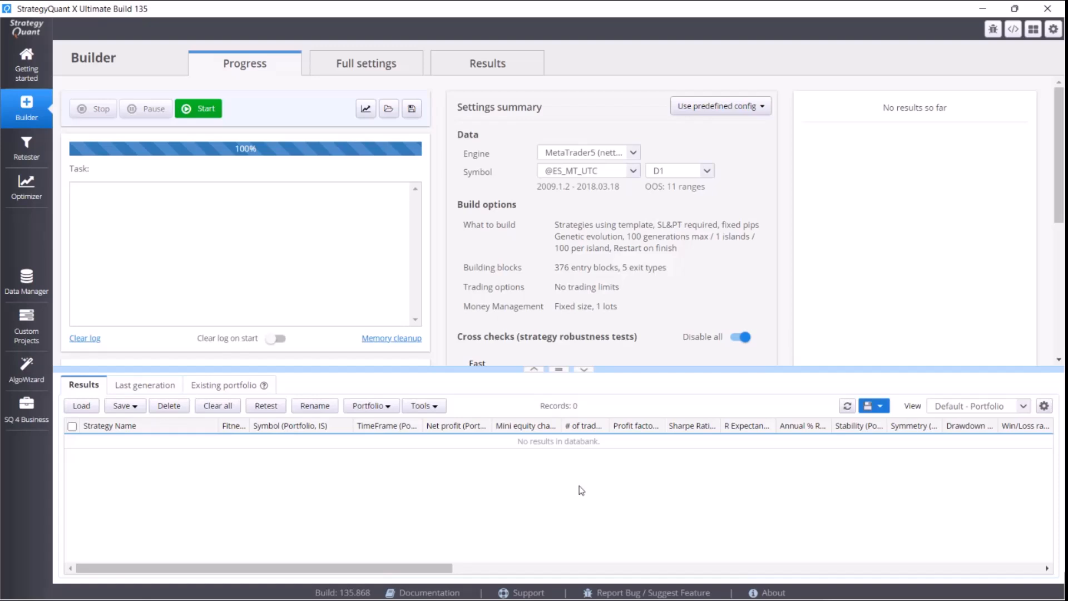
pyautogui.moveTo(611, 475)
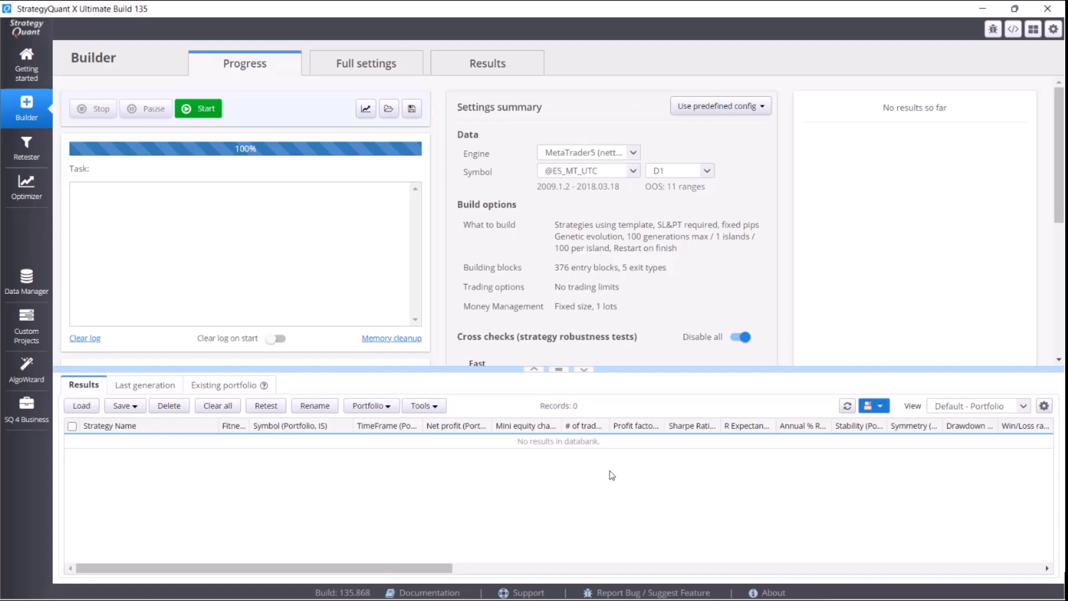
pyautogui.moveTo(785, 390)
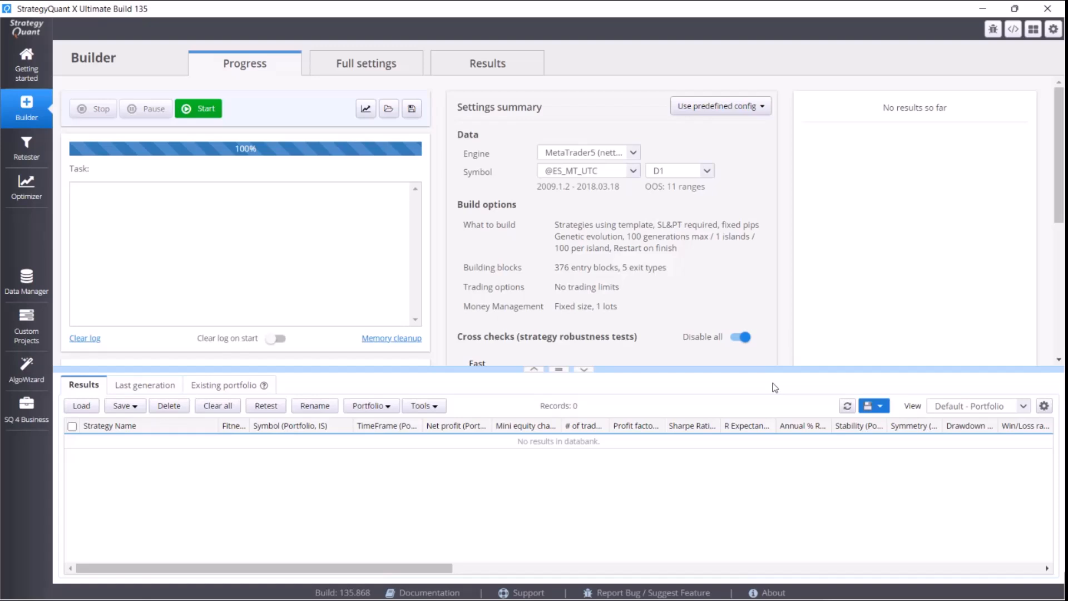
pyautogui.moveTo(881, 279)
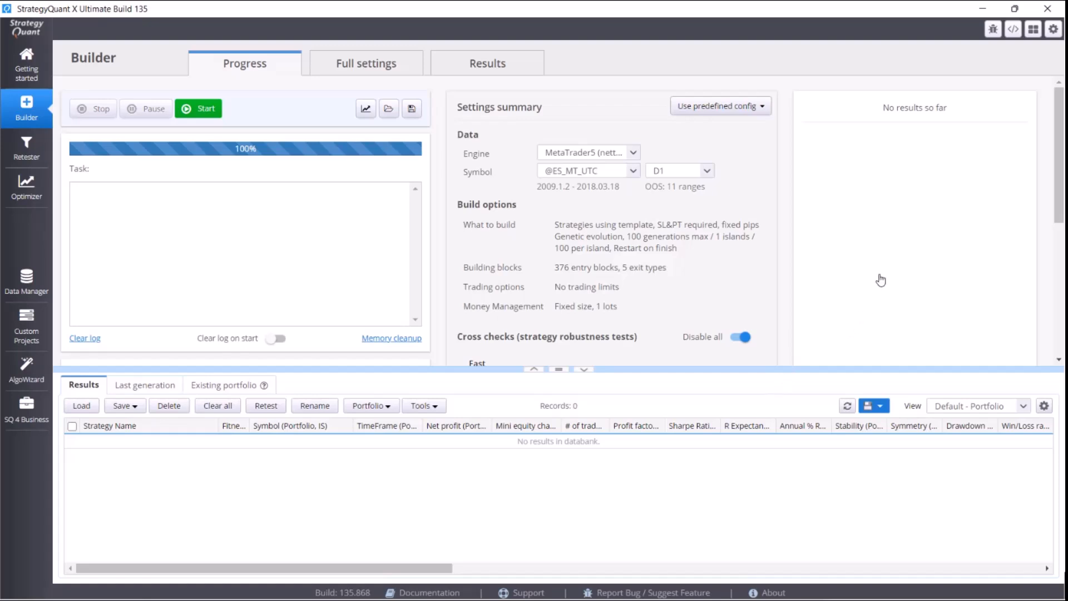
pyautogui.moveTo(1051, 38)
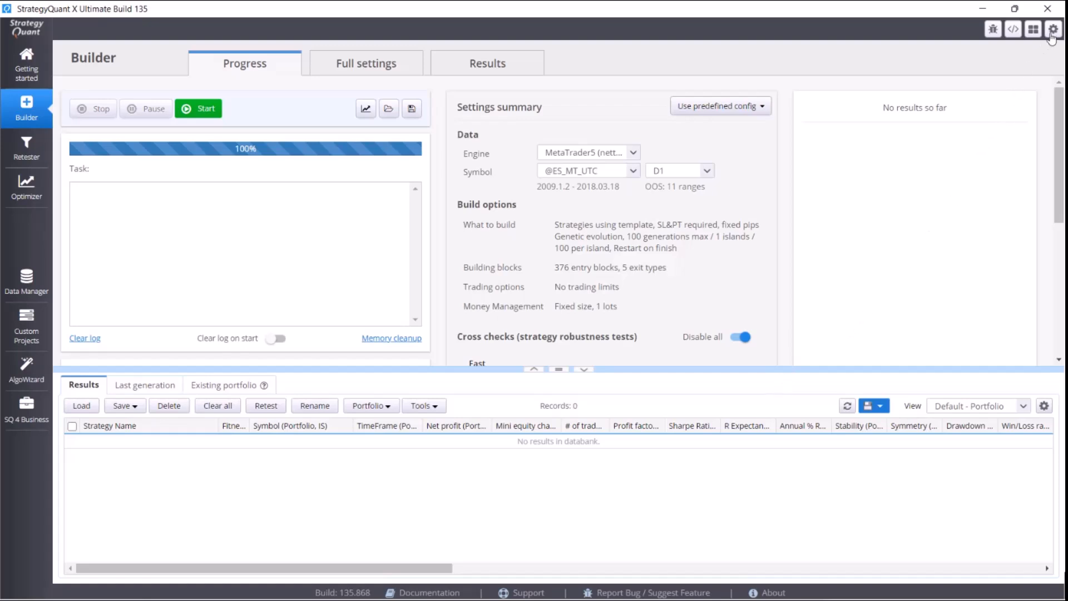
# - Show the Memory settings in the Configuration dialog from the gear menu
pyautogui.click(1053, 29)
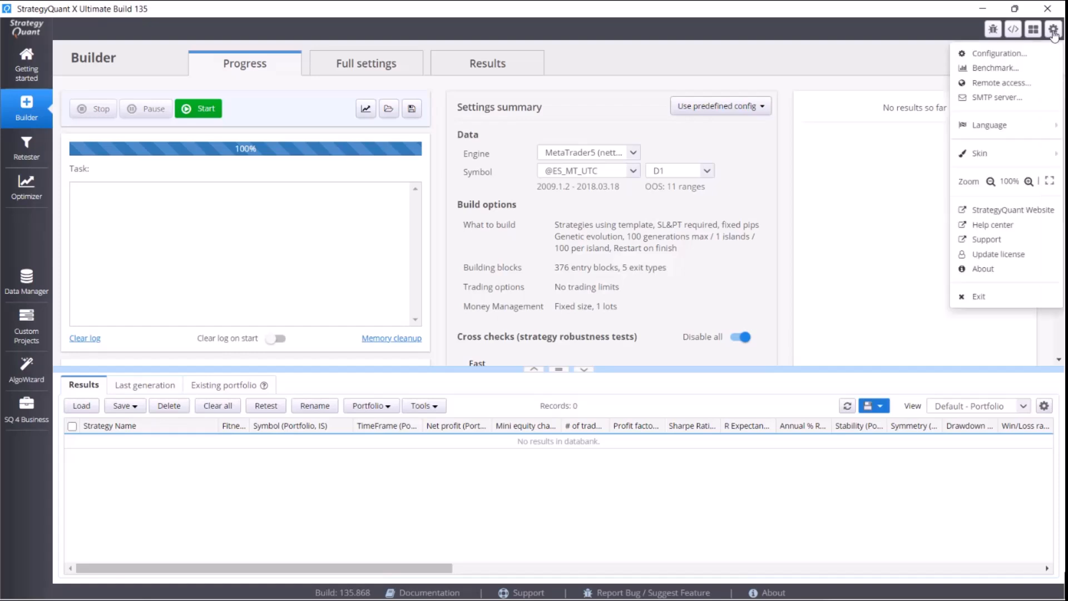
pyautogui.click(997, 54)
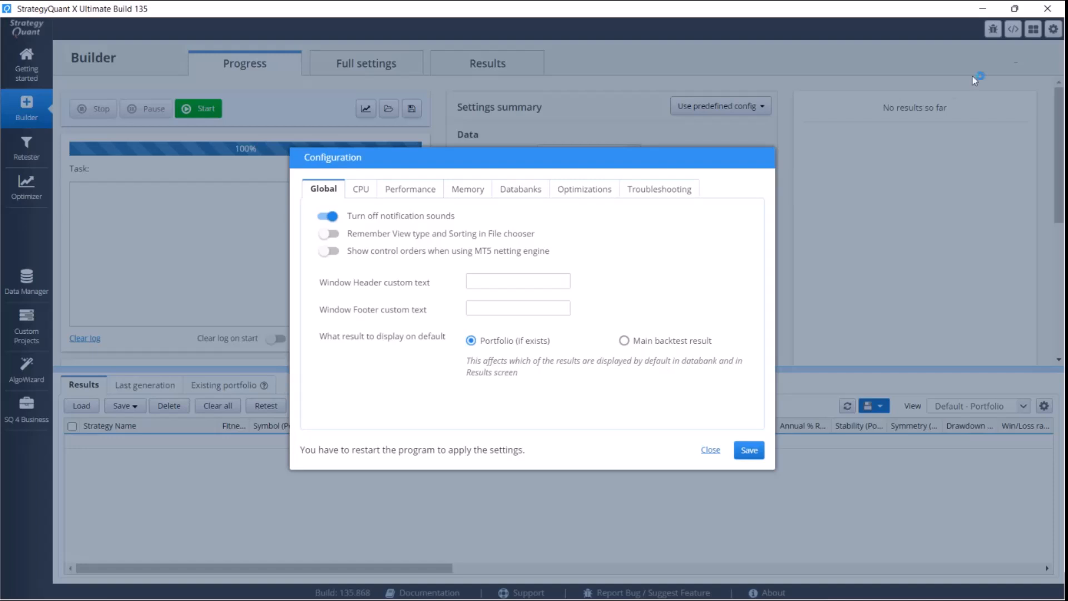
pyautogui.click(467, 189)
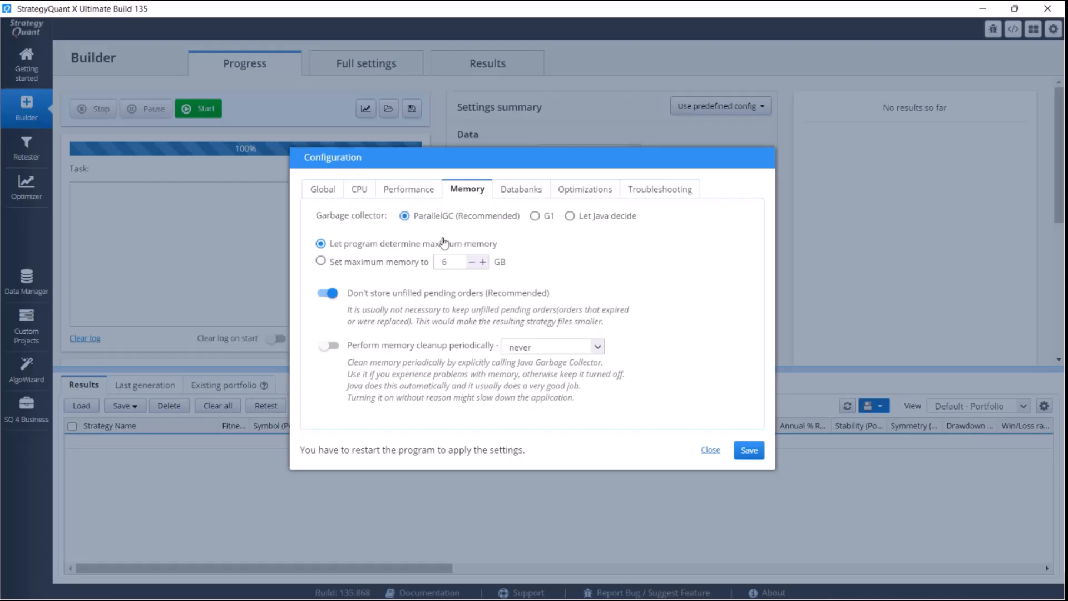
pyautogui.moveTo(443, 245)
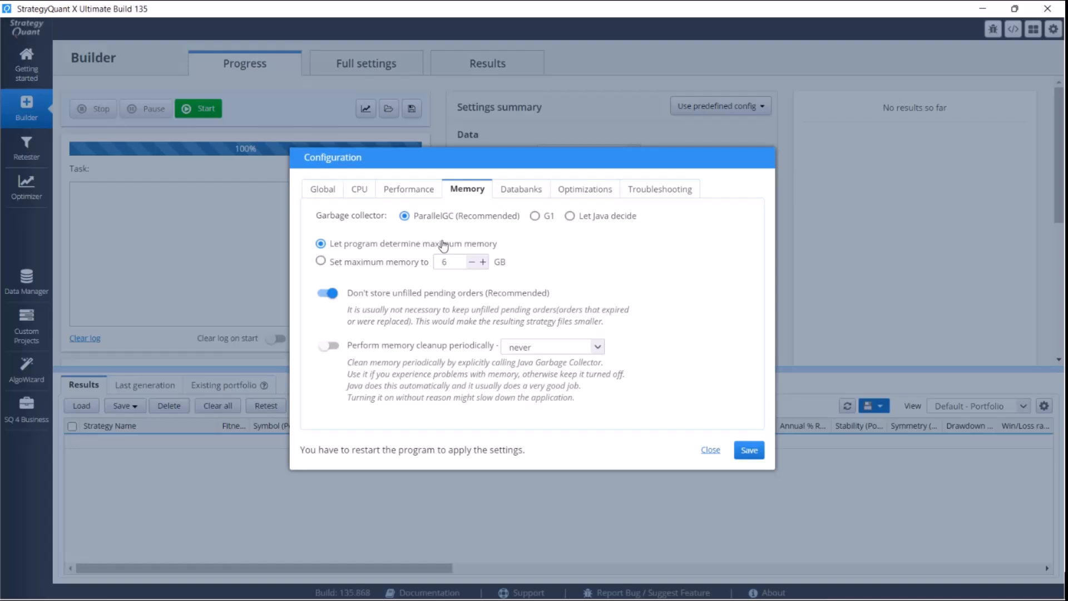
pyautogui.moveTo(444, 251)
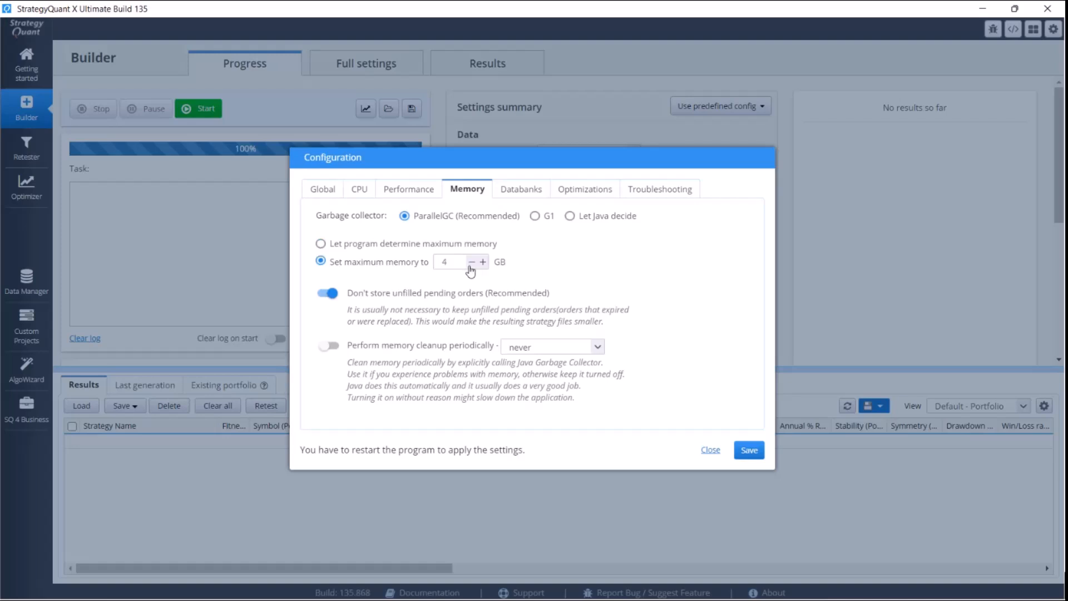
# - Adjust the manual maximum memory from 4 GB down to 2 GB with the minus/plus buttons
pyautogui.click(471, 261)
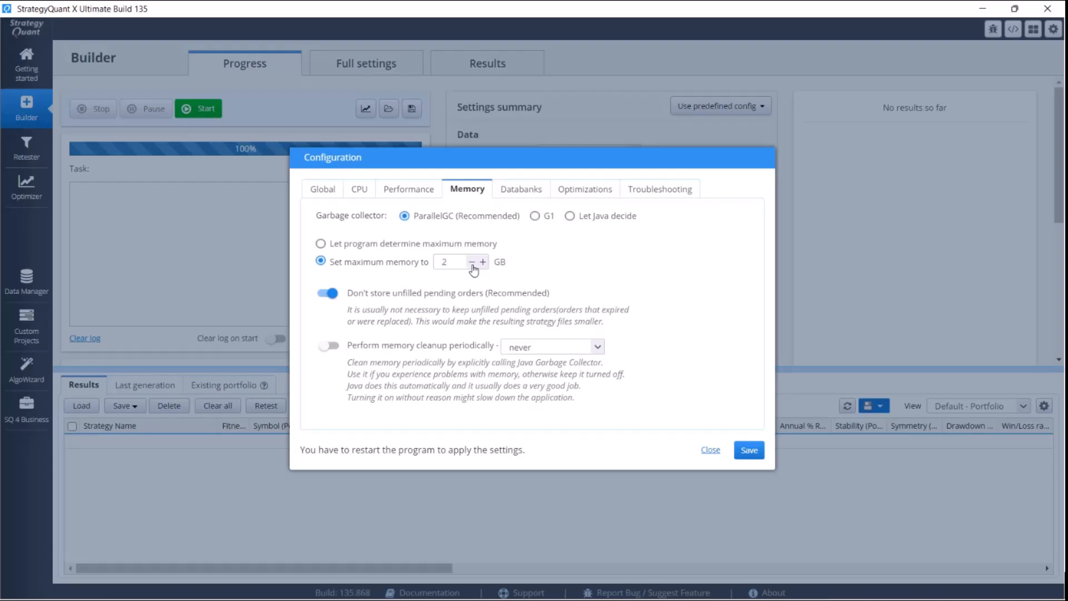
pyautogui.click(471, 262)
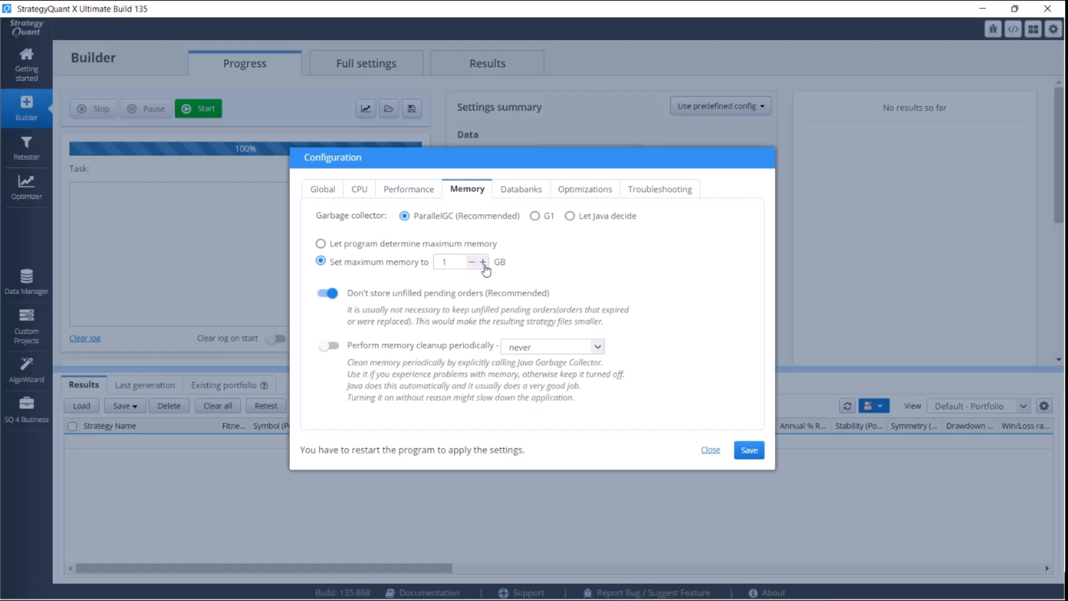
pyautogui.click(483, 262)
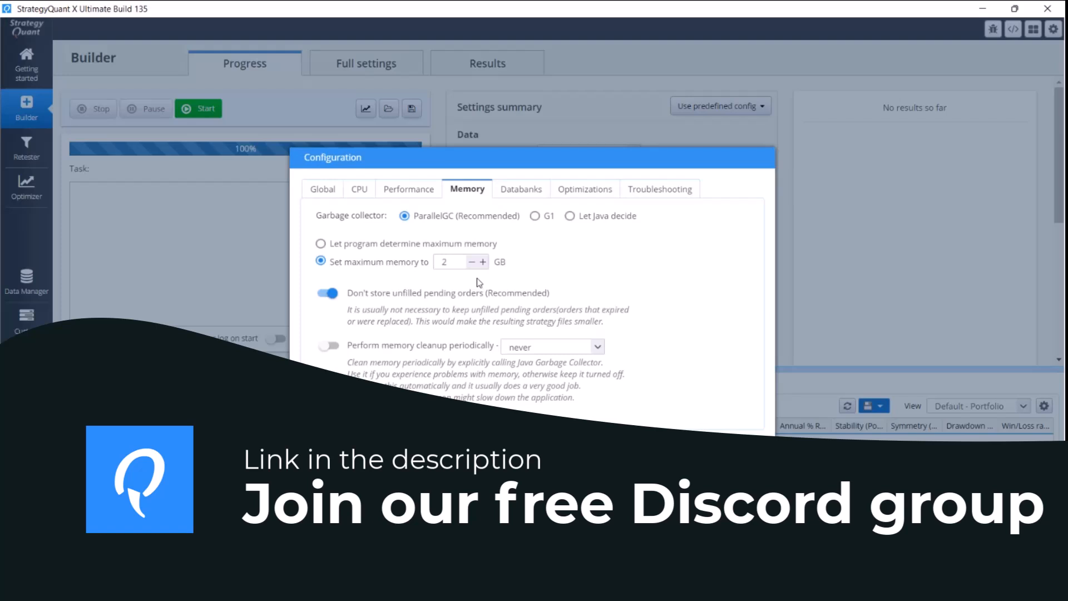
pyautogui.moveTo(475, 278)
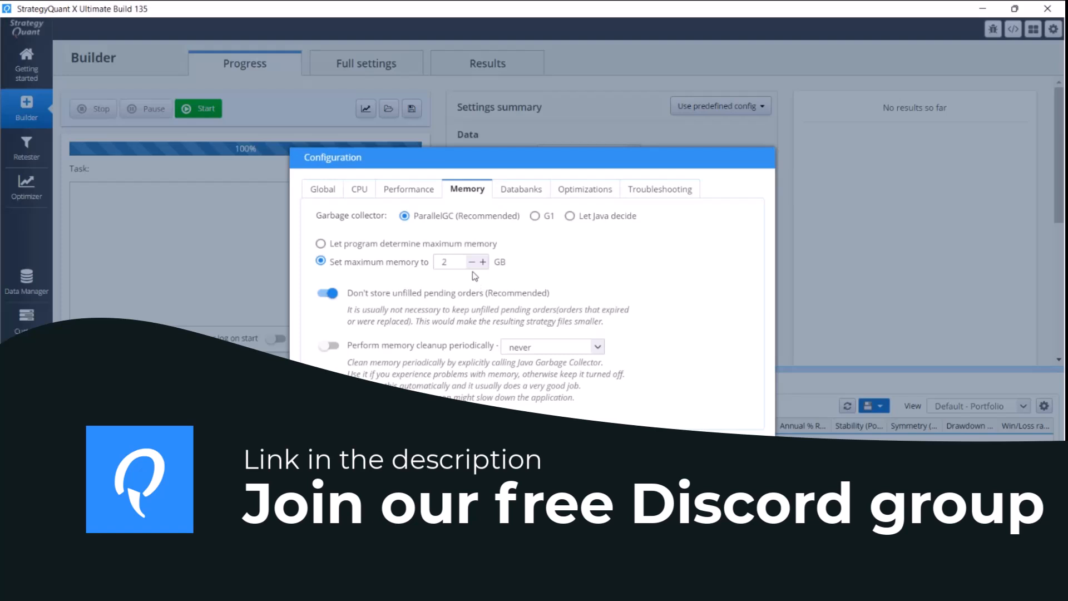
pyautogui.moveTo(484, 274)
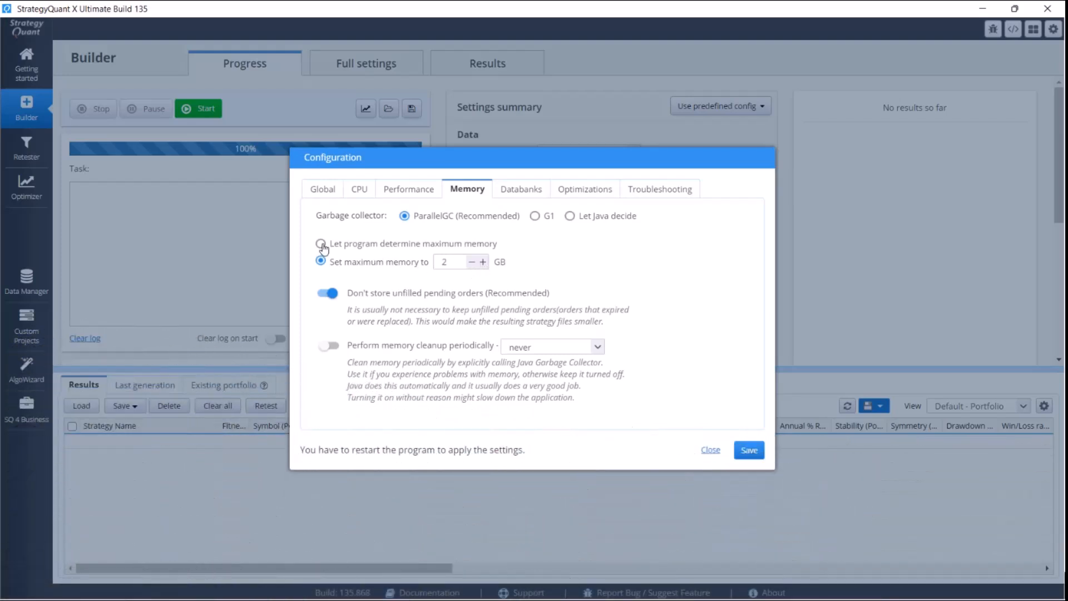
# - Choose 'Let program determine maximum memory' and save the configuration
pyautogui.click(320, 243)
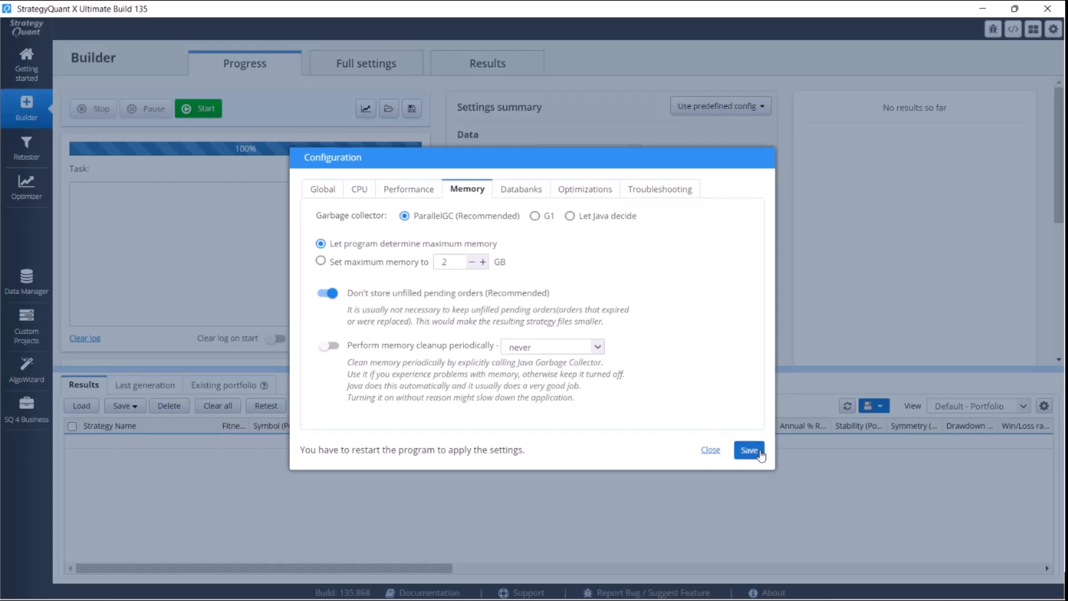
pyautogui.click(749, 450)
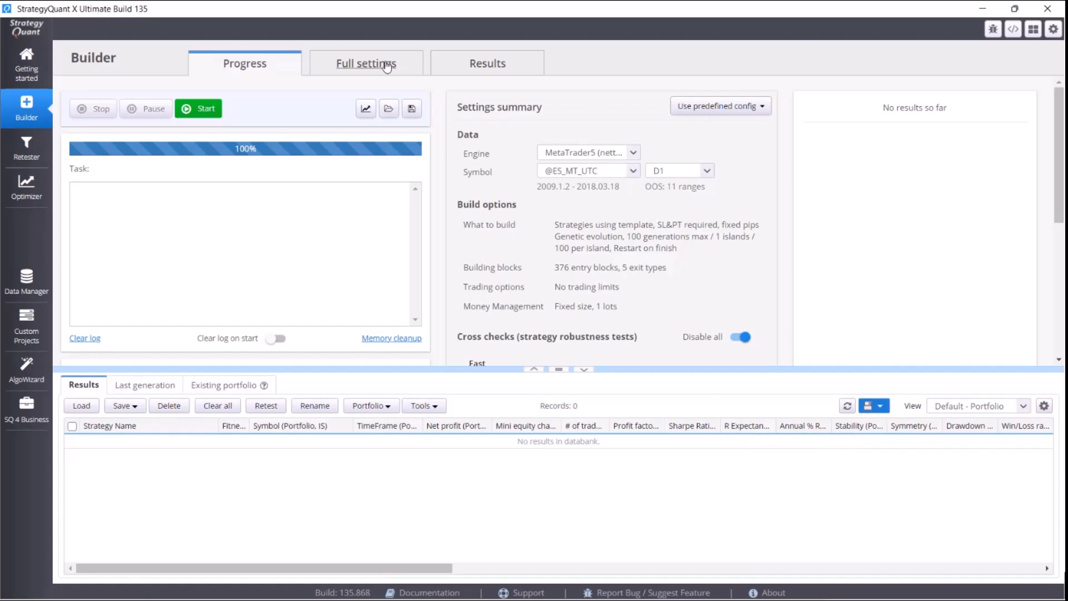
# - Show the Builder's Ranking page in Full settings with the 1000-strategy databank limit
pyautogui.click(365, 62)
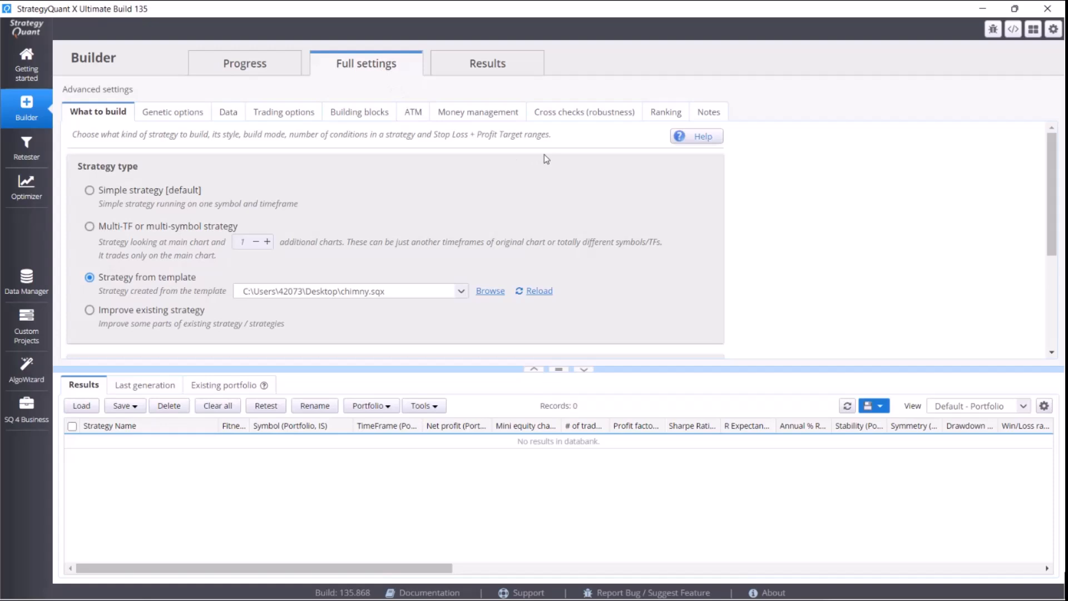
pyautogui.moveTo(575, 148)
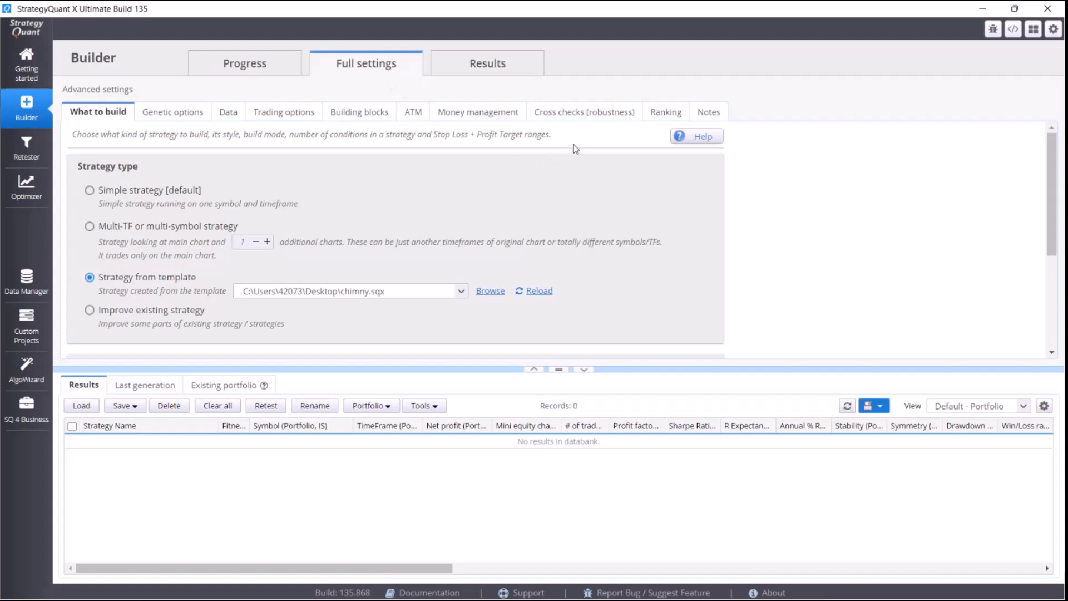
pyautogui.moveTo(578, 140)
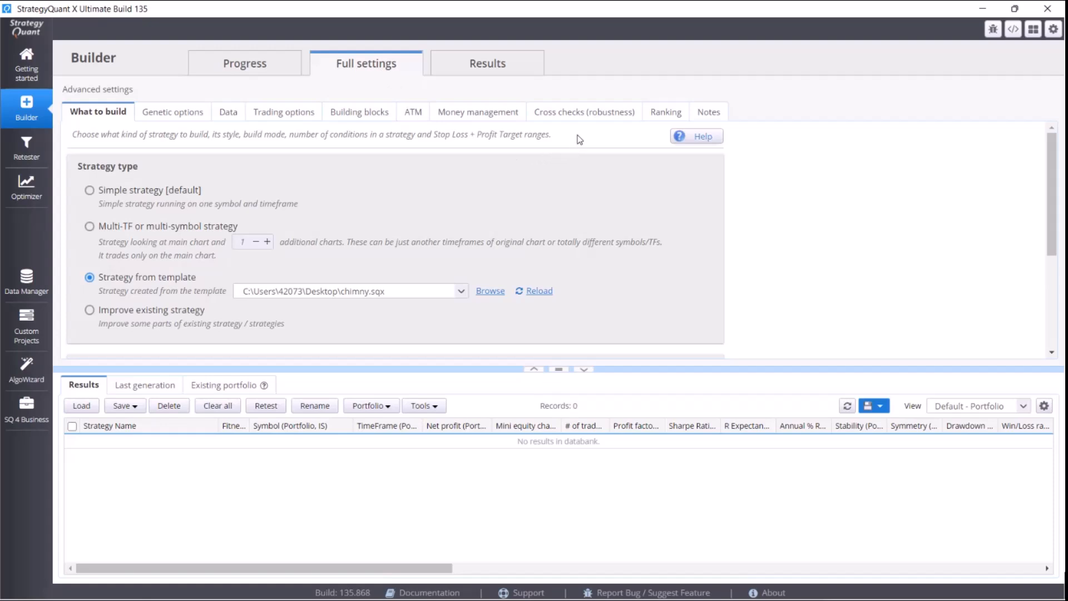
pyautogui.moveTo(577, 139)
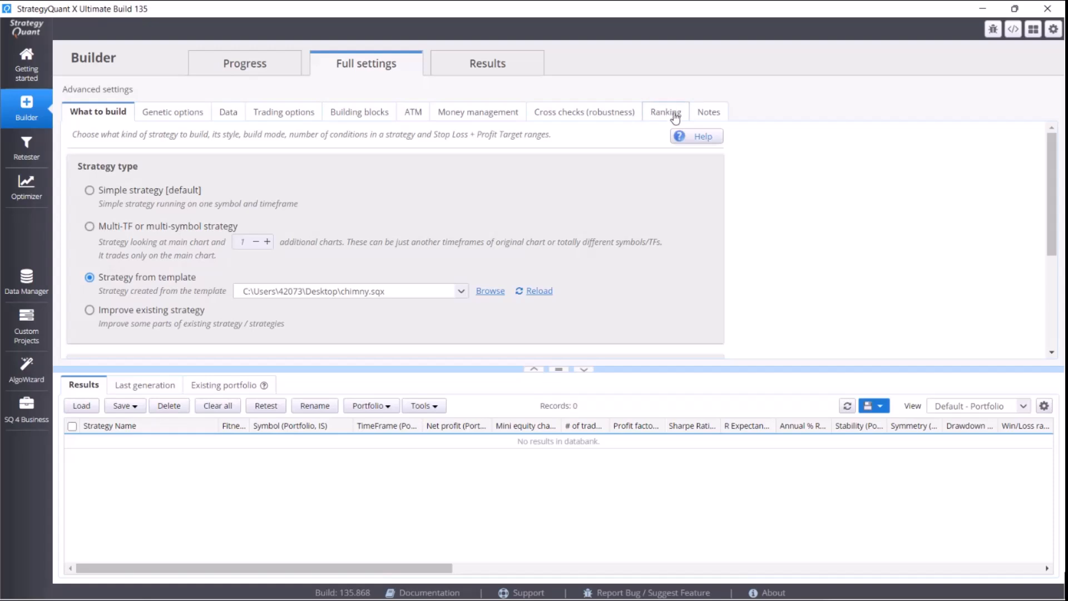
pyautogui.click(664, 112)
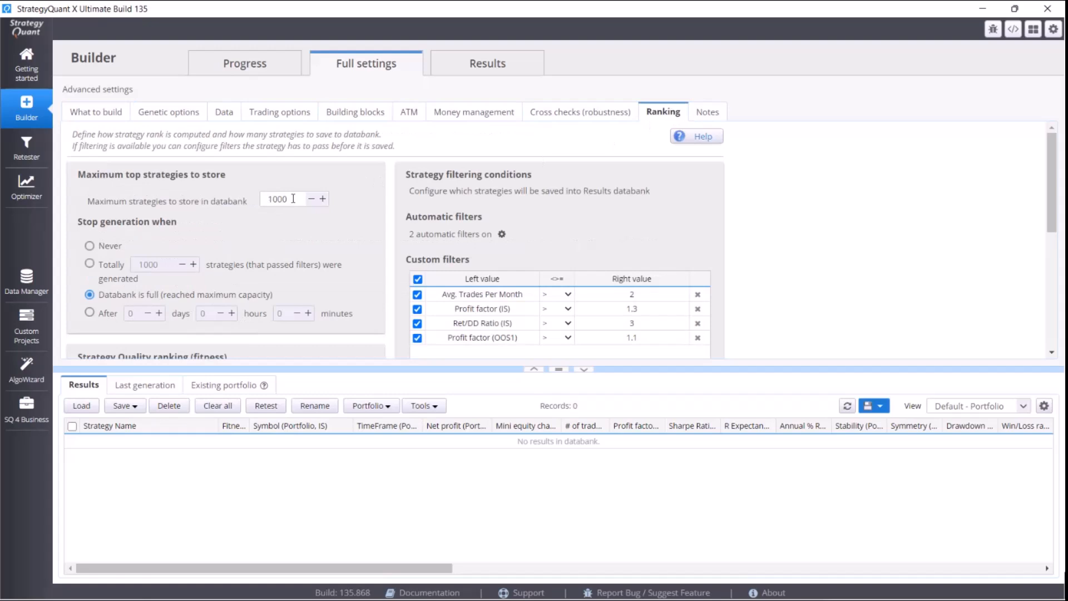
pyautogui.doubleClick(277, 198)
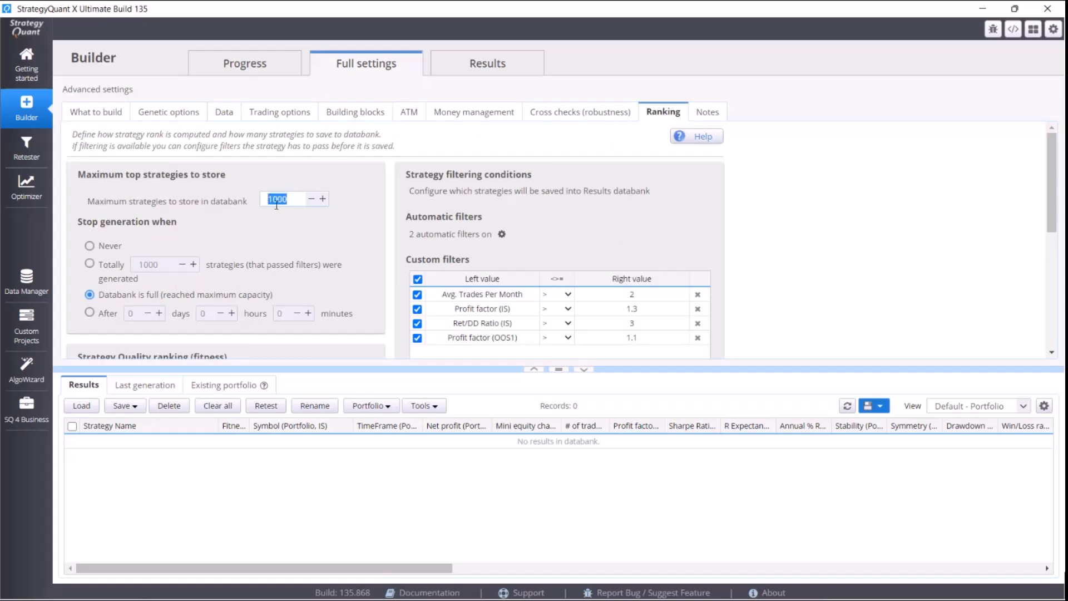
pyautogui.write('500')
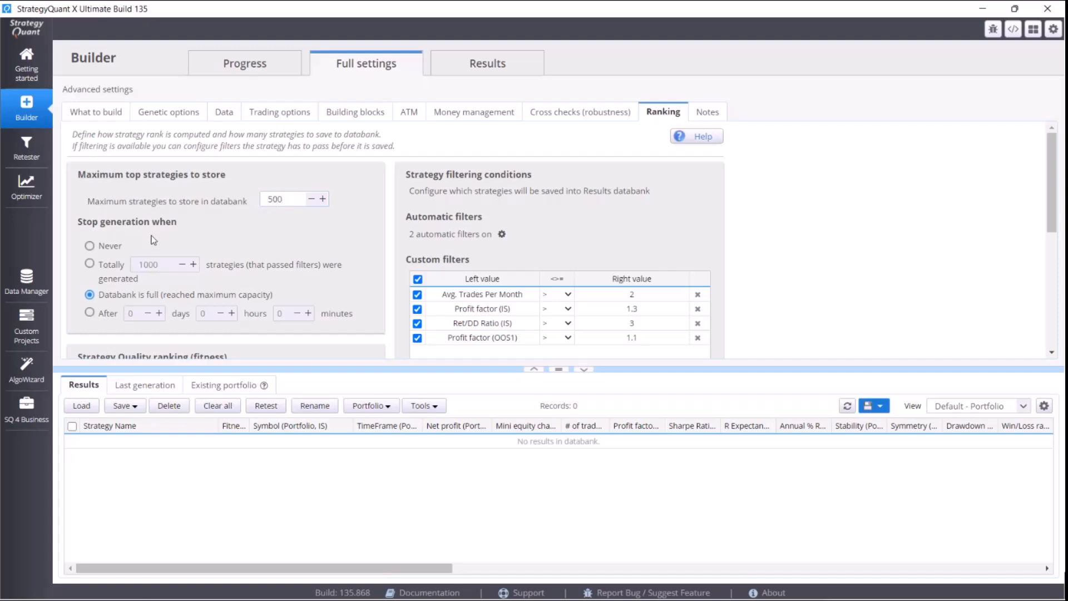
pyautogui.scroll(-3)
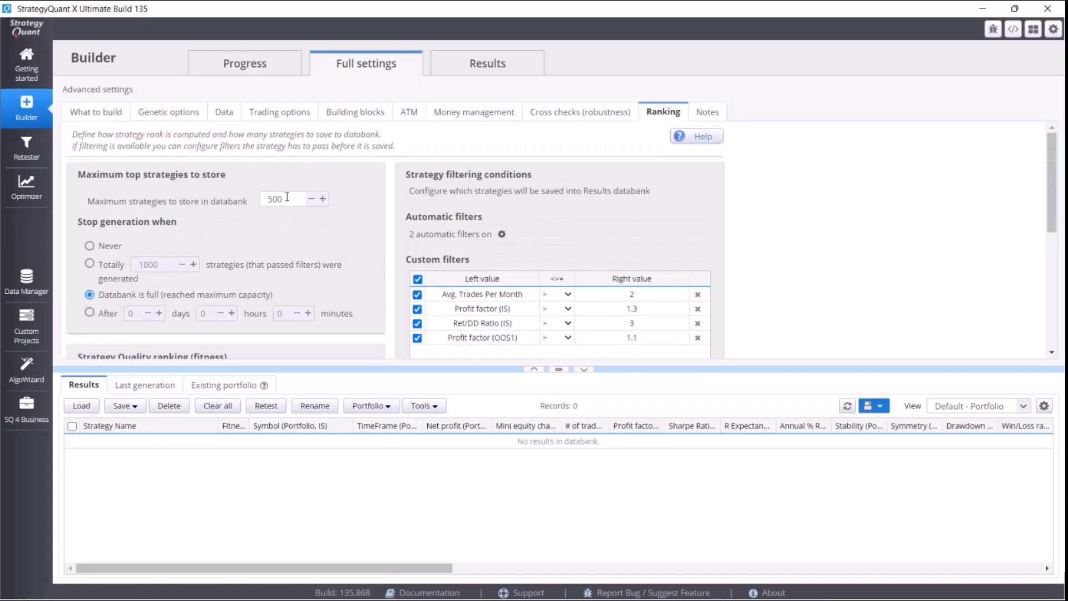
pyautogui.write('100')
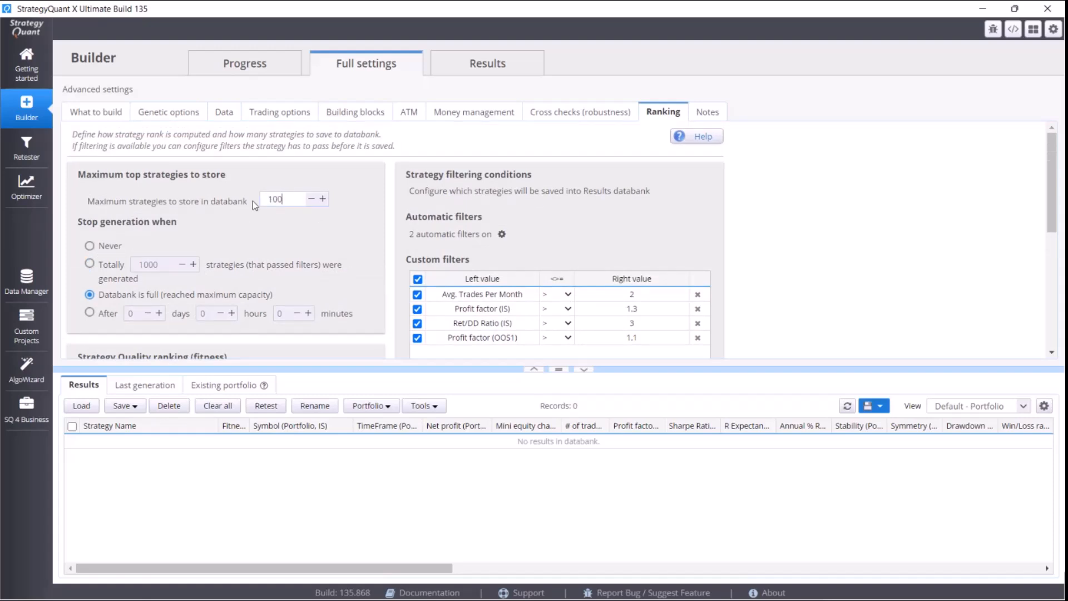
pyautogui.write('1000')
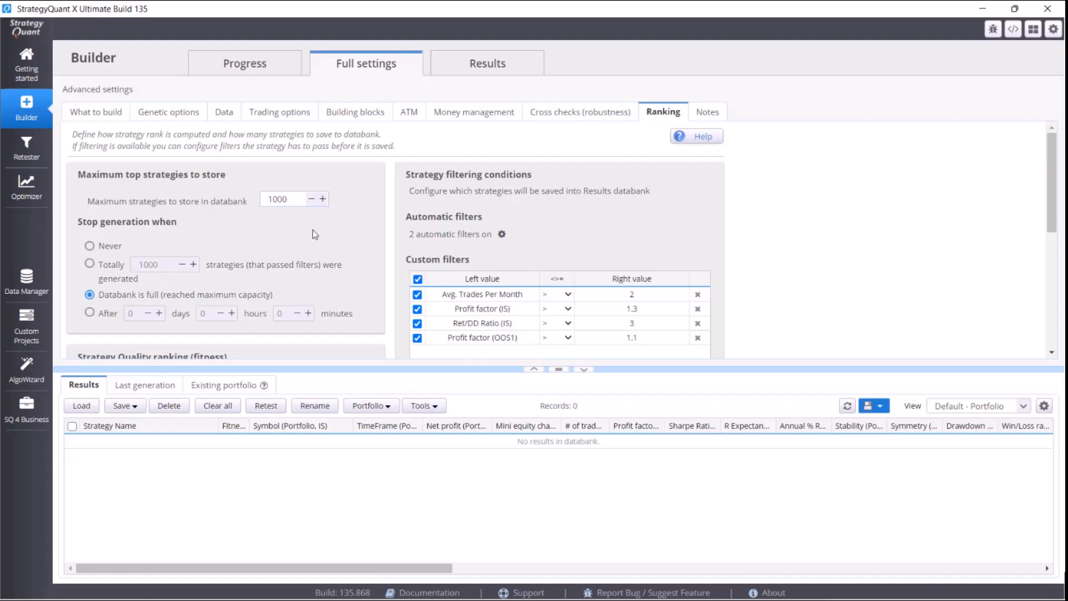
pyautogui.moveTo(316, 248)
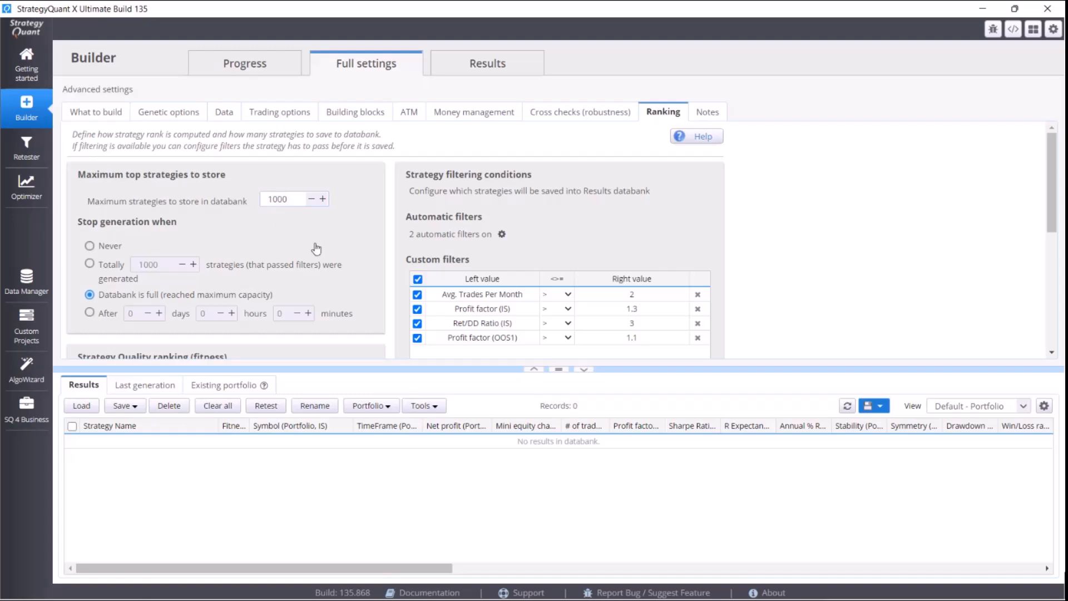
pyautogui.click(279, 198)
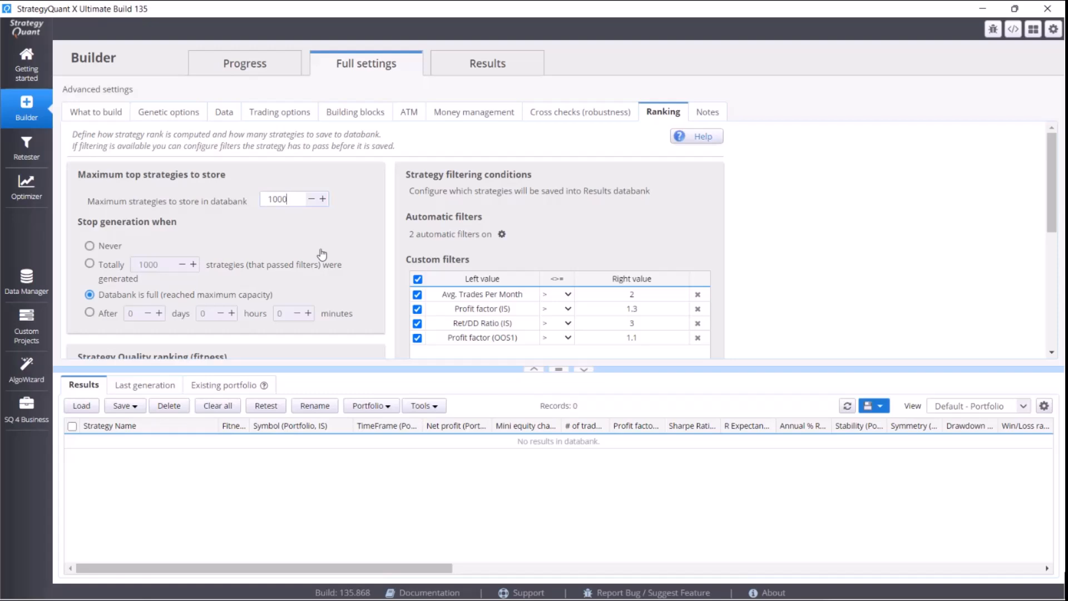
pyautogui.moveTo(325, 255)
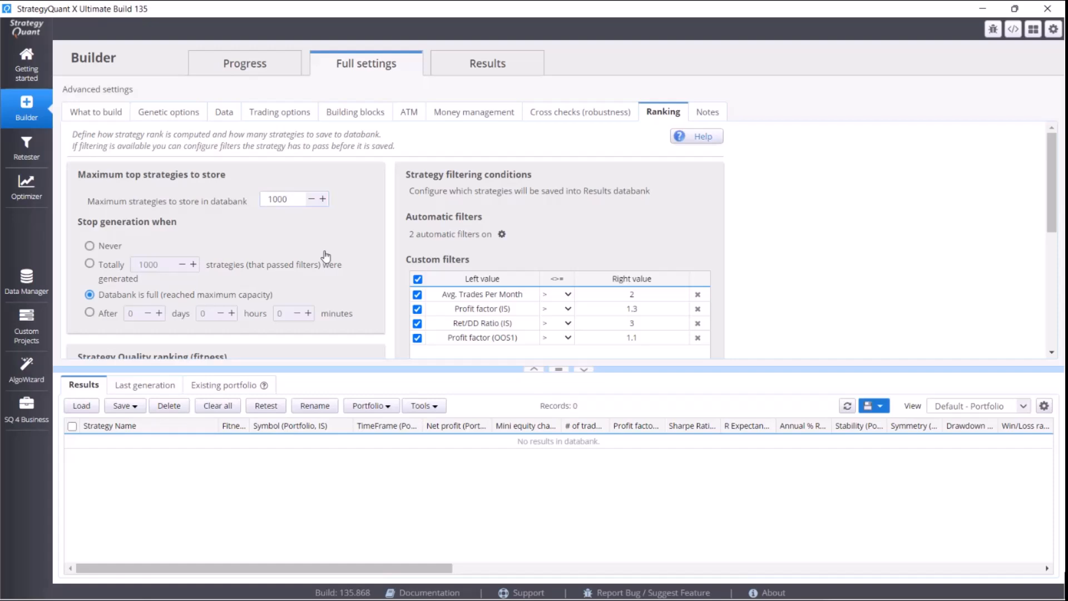
pyautogui.moveTo(340, 231)
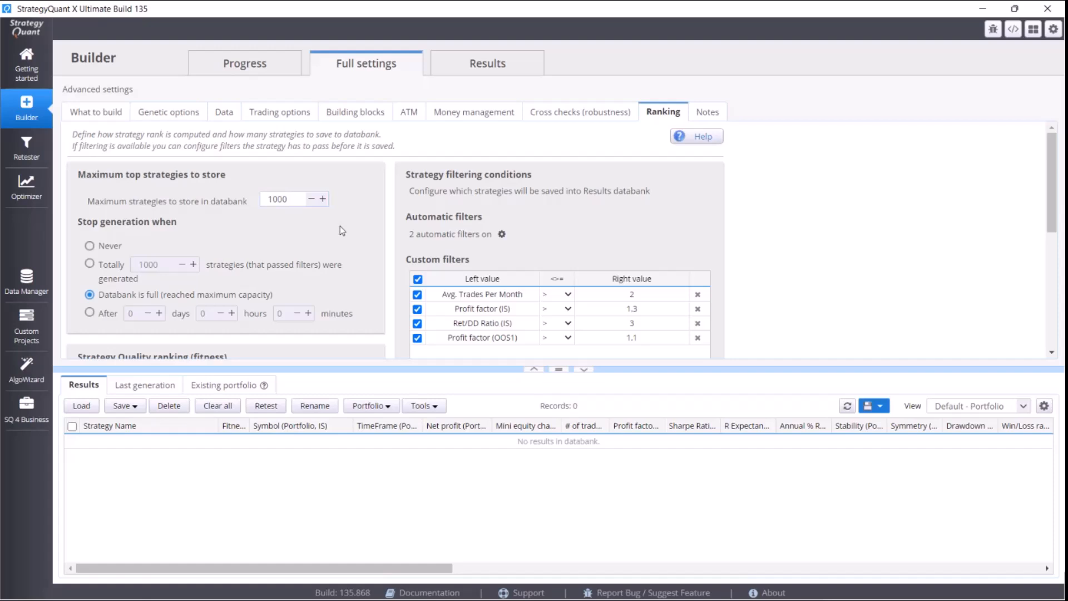
# - Reopen the Configuration dialog on Memory settings, now determined by the program
pyautogui.click(286, 199)
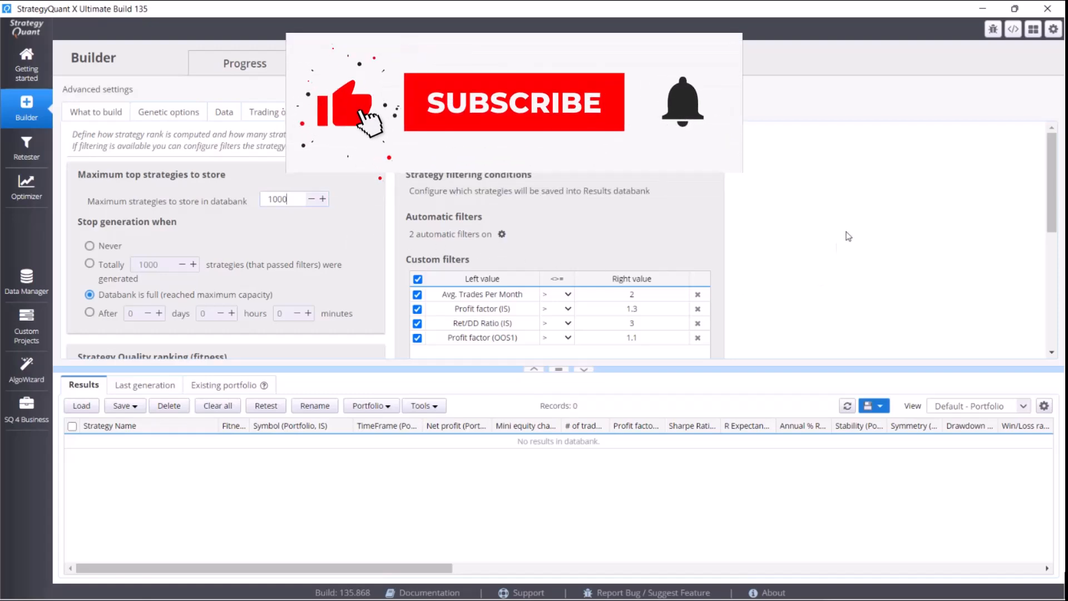
pyautogui.click(1052, 29)
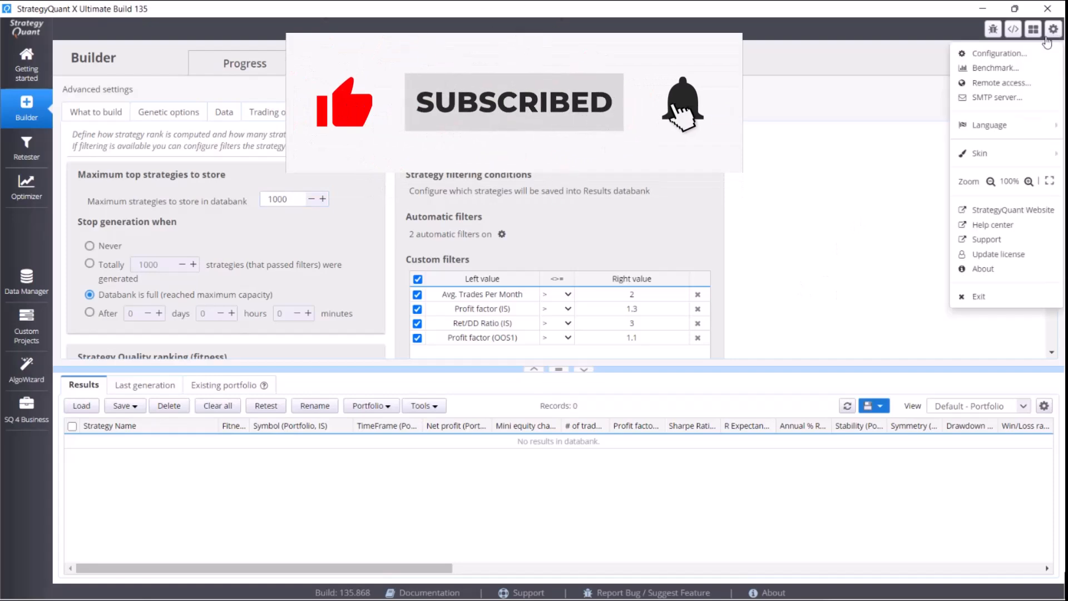
pyautogui.click(996, 54)
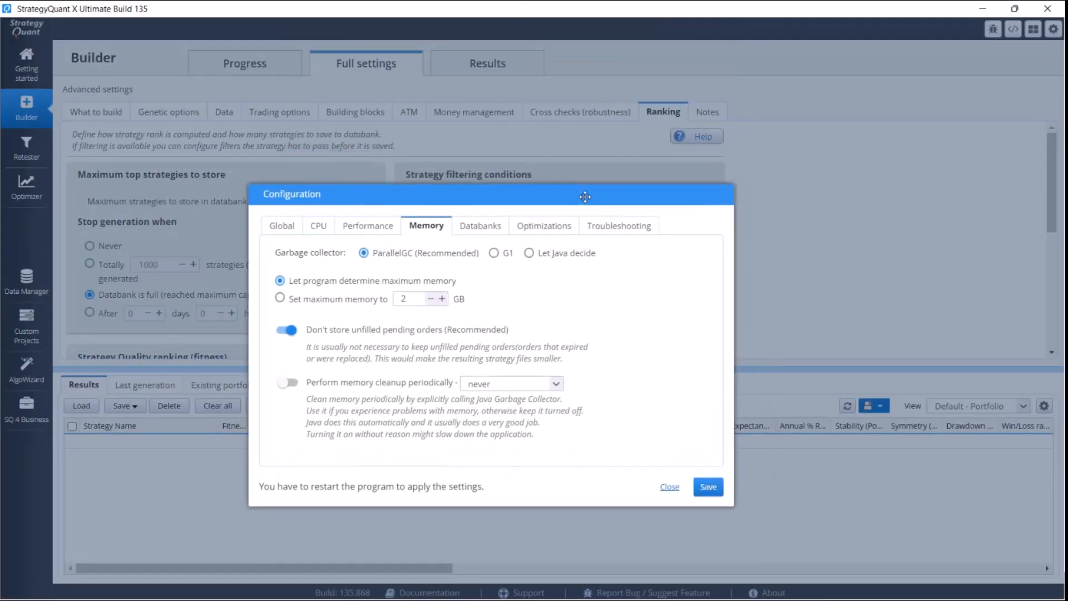